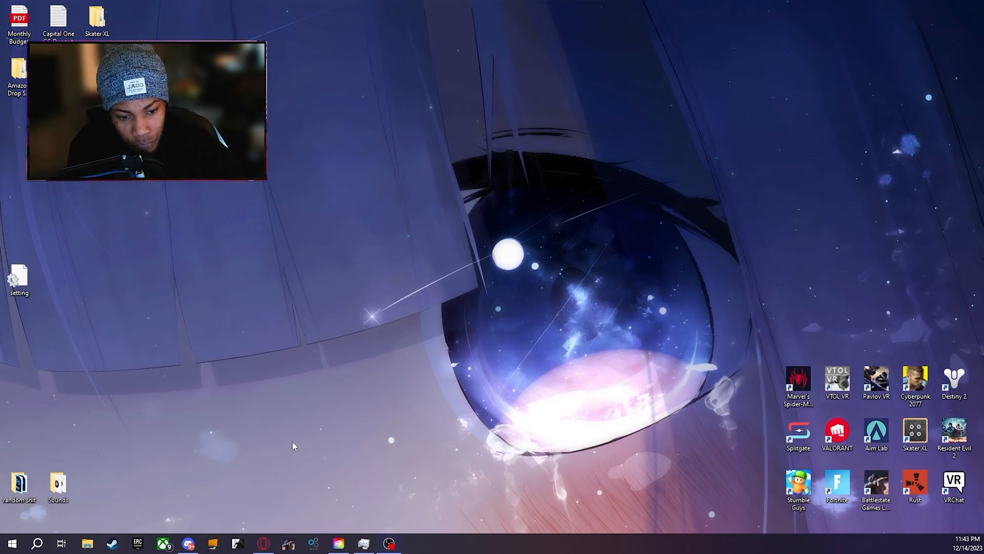
mouse_move(730, 183)
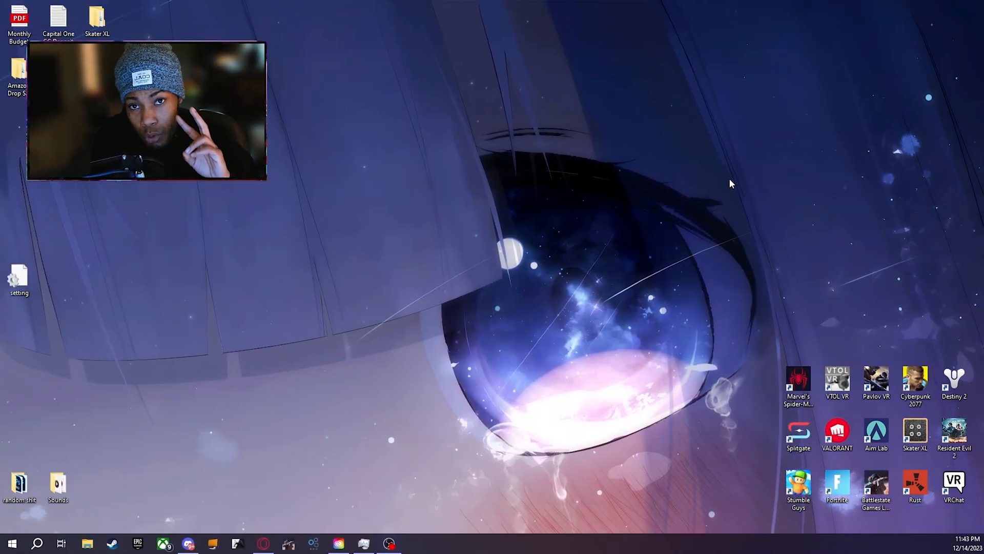
mouse_move(301, 474)
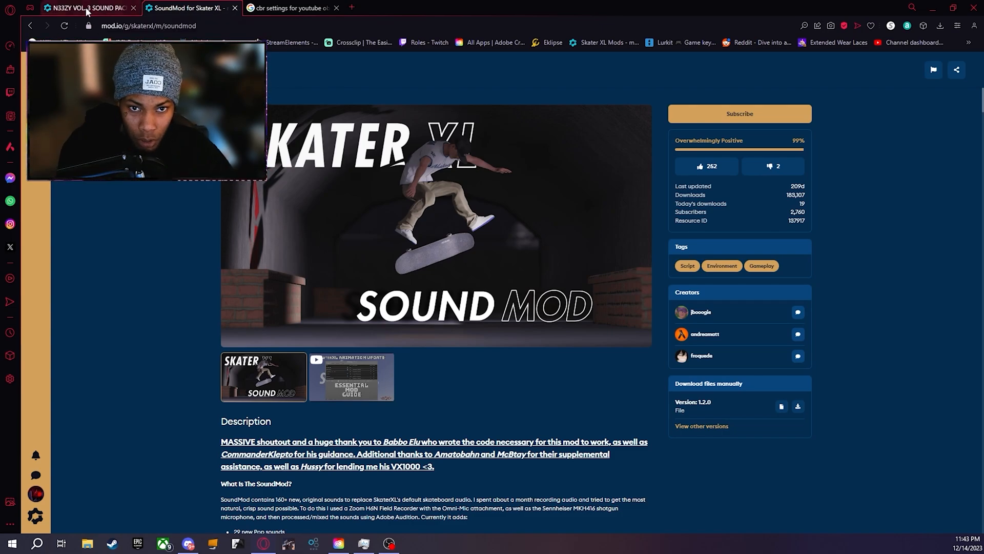
- Download SoundMod version 1.1.0 from its other-versions list on mod.io
left_click(85, 8)
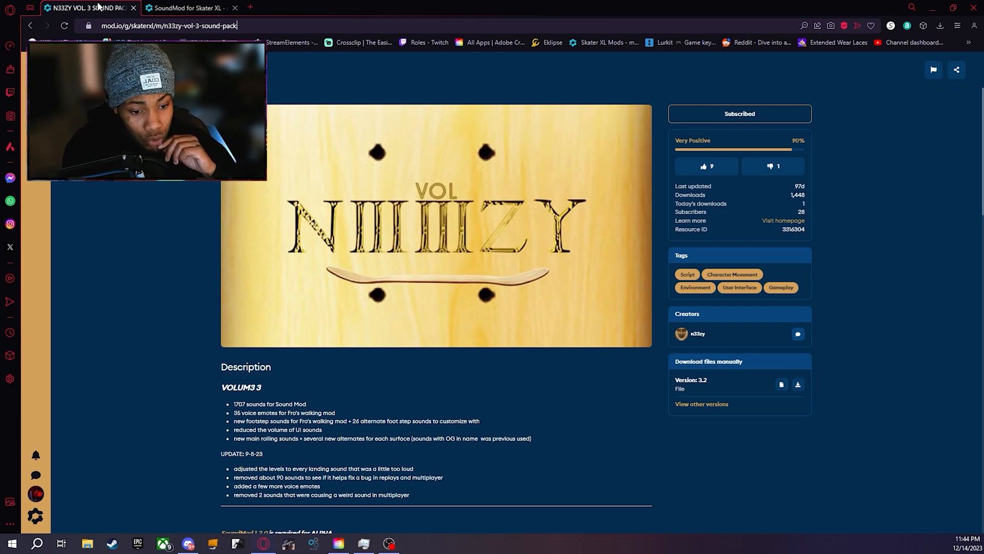
left_click(187, 7)
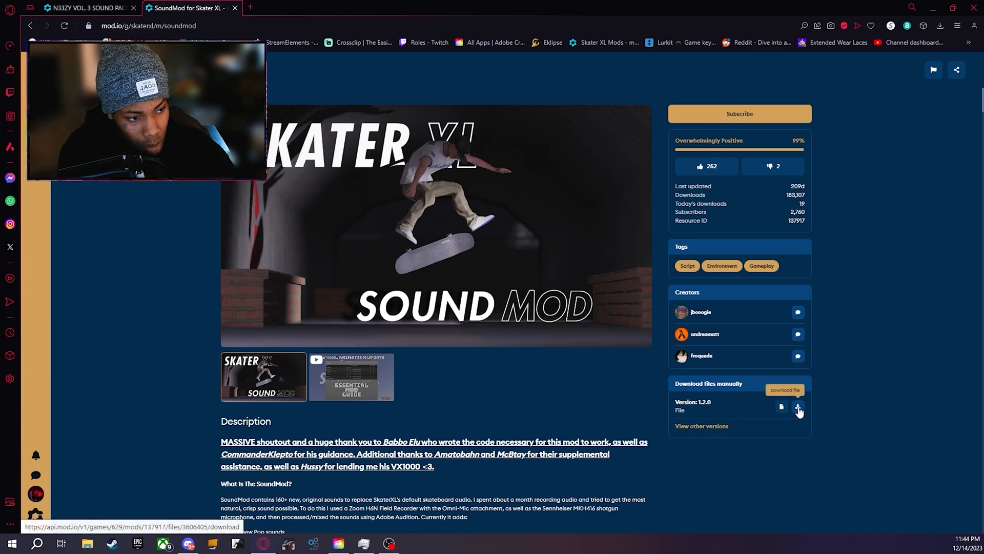
left_click(701, 425)
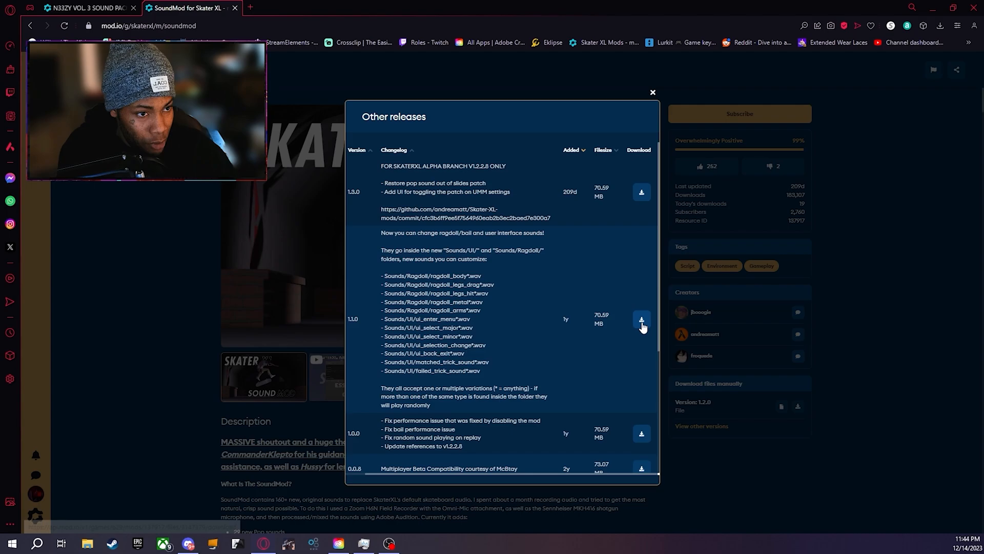
left_click(641, 319)
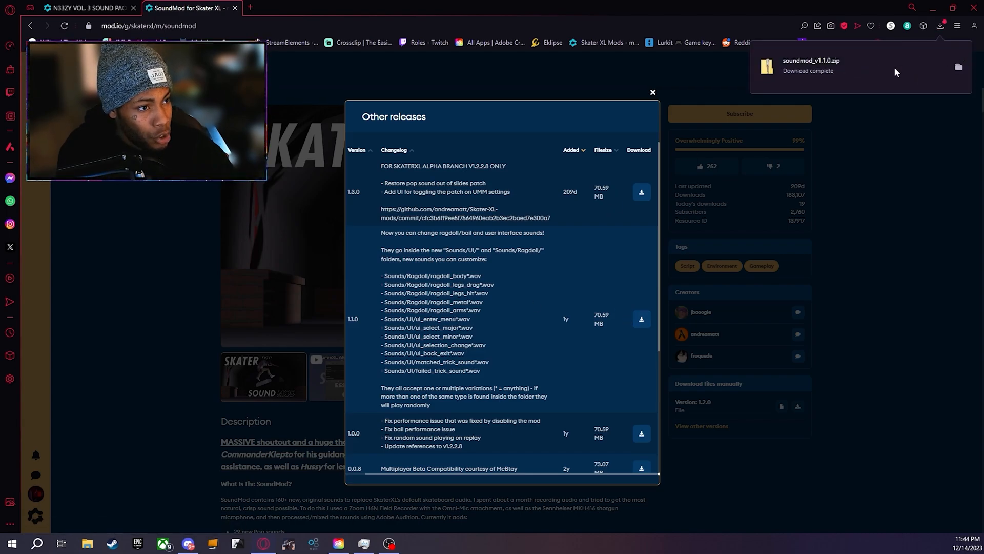
mouse_move(618, 376)
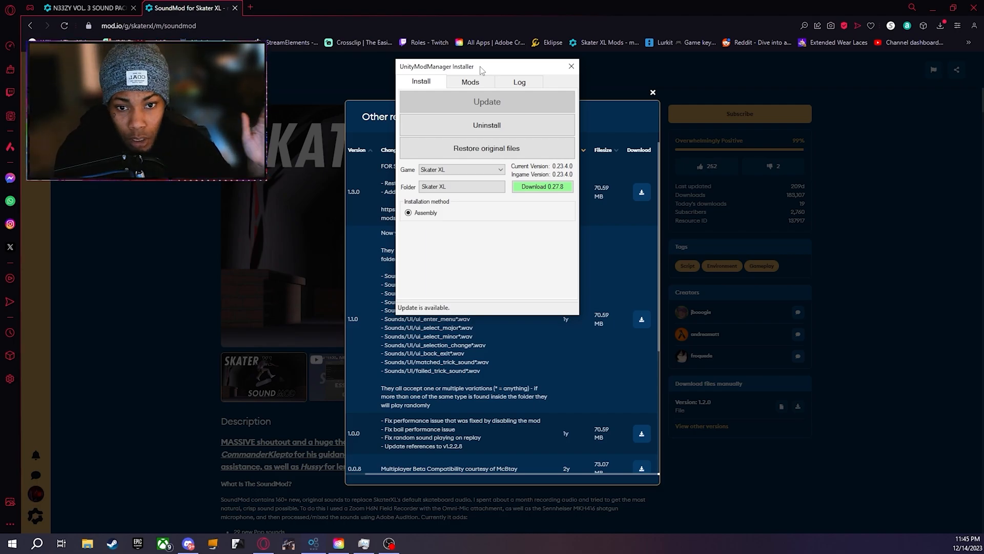
mouse_move(481, 92)
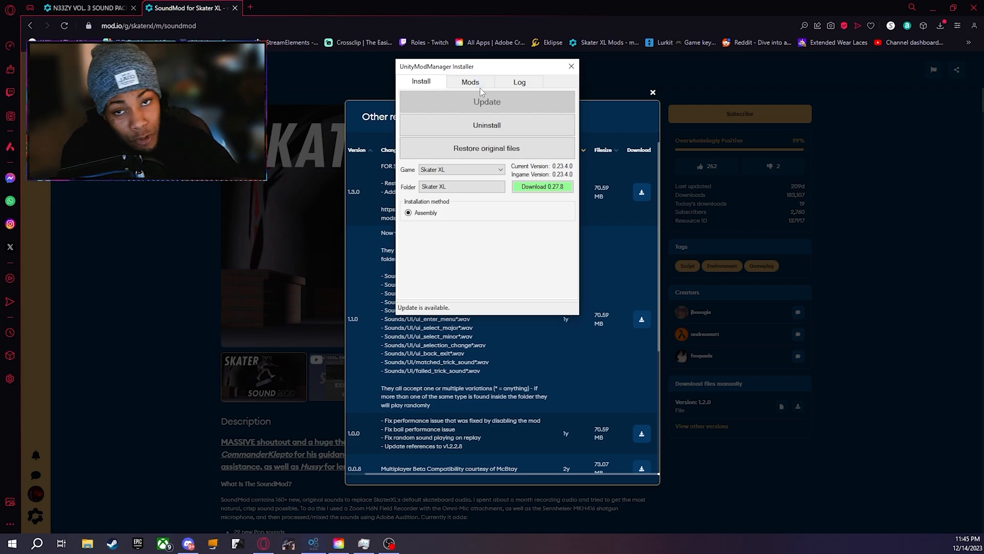
mouse_move(486, 148)
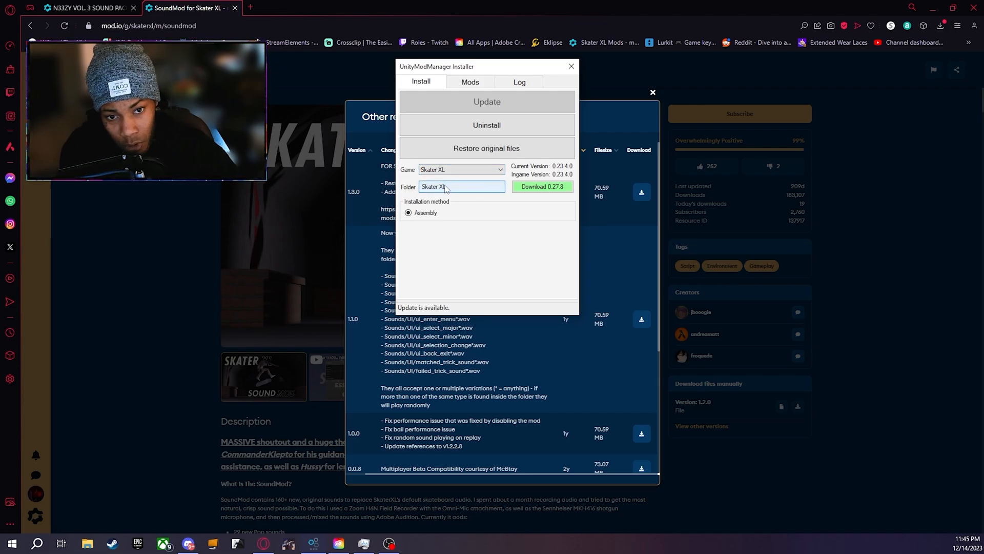
- Install soundmod_v1.1.0.zip through Install Mod and update SoundMod to 1.3.0
left_click(469, 82)
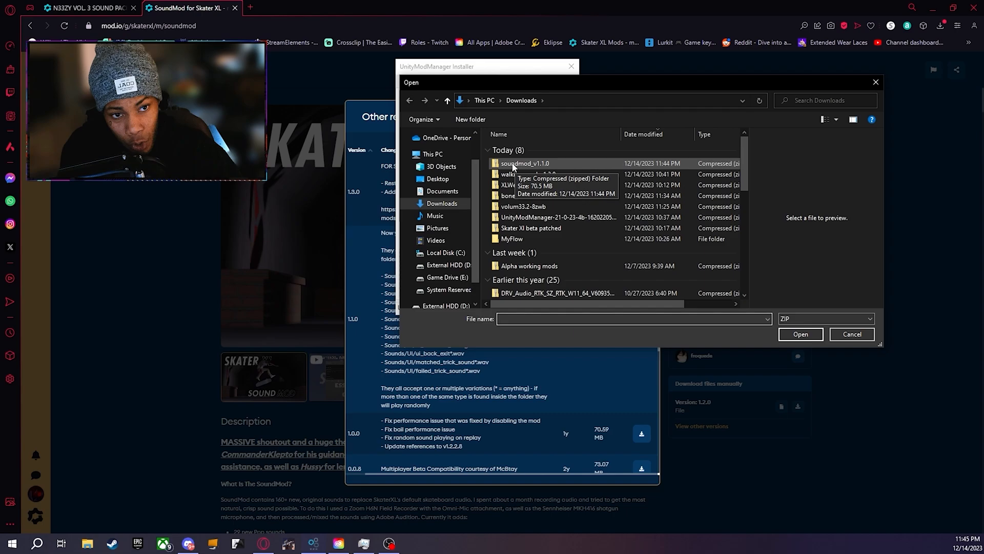
left_click(524, 163)
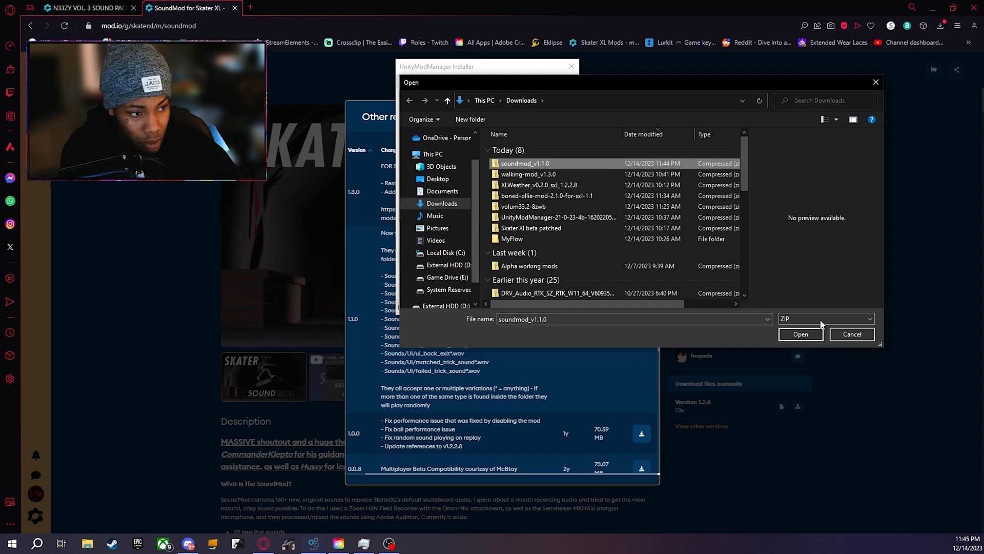
left_click(801, 333)
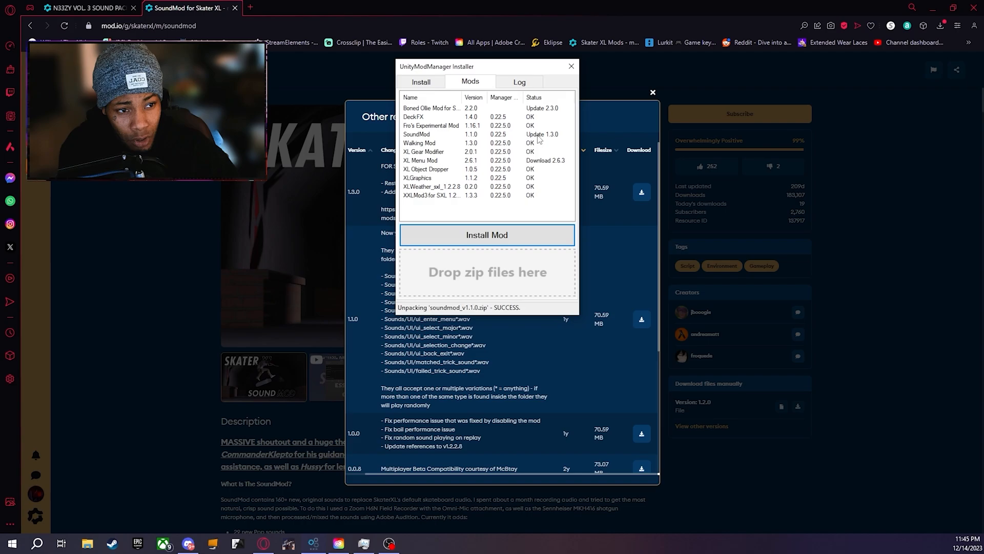
left_click(439, 133)
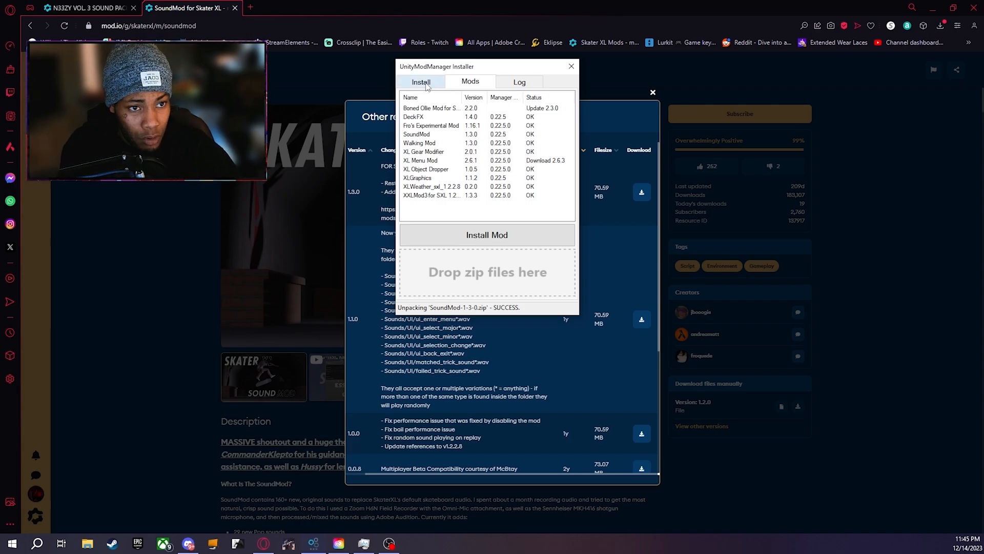
left_click(570, 66)
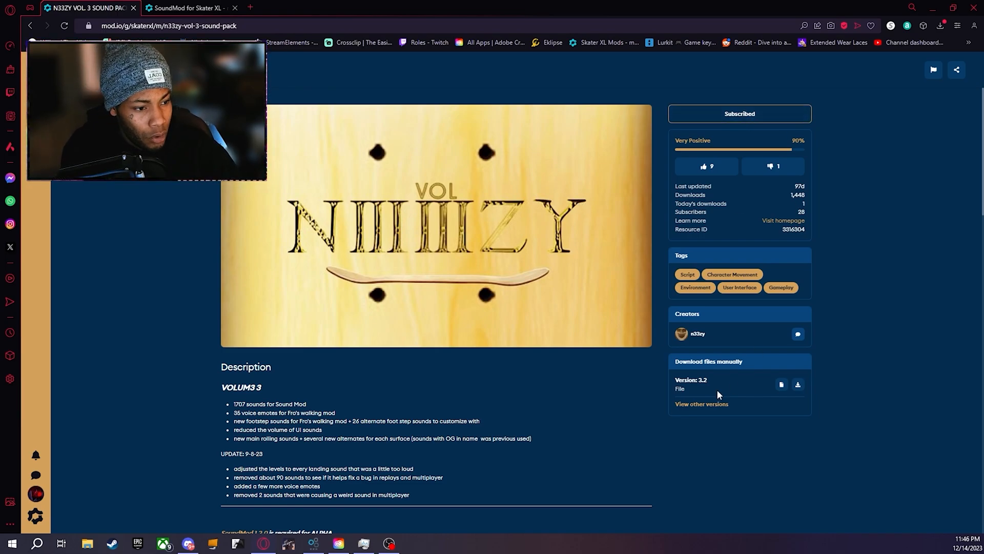
mouse_move(797, 385)
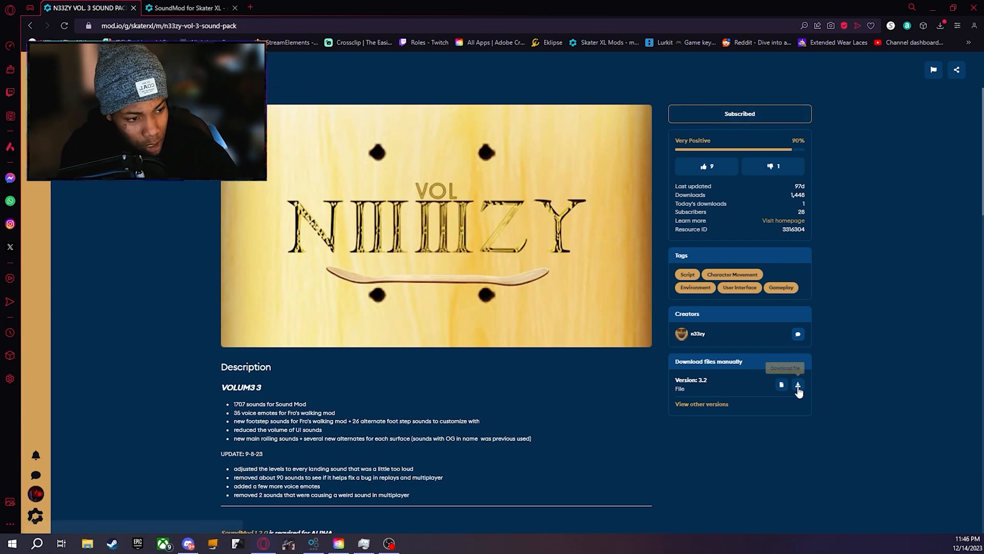
- Start the manual download of the N33ZY Vol 3 sound pack zip
left_click(797, 385)
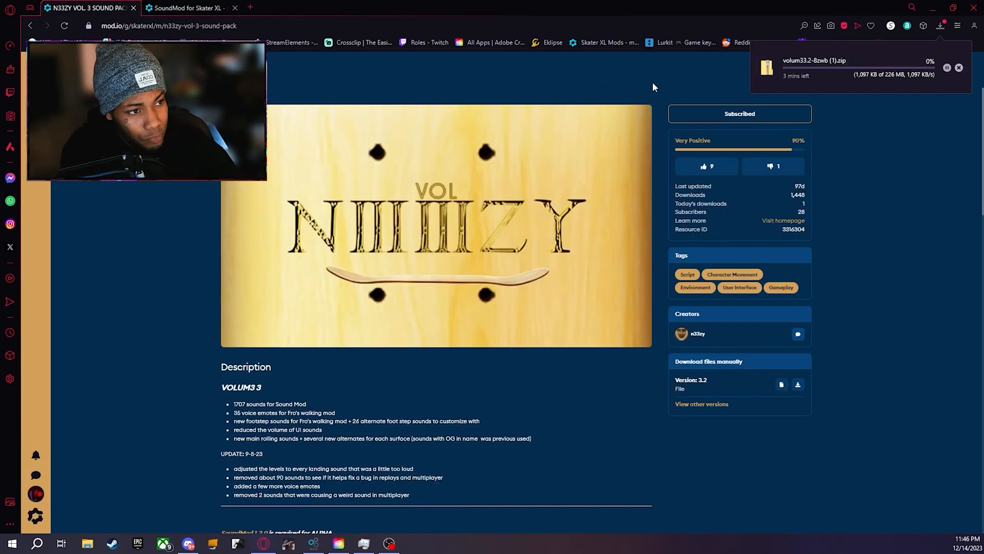
mouse_move(832, 98)
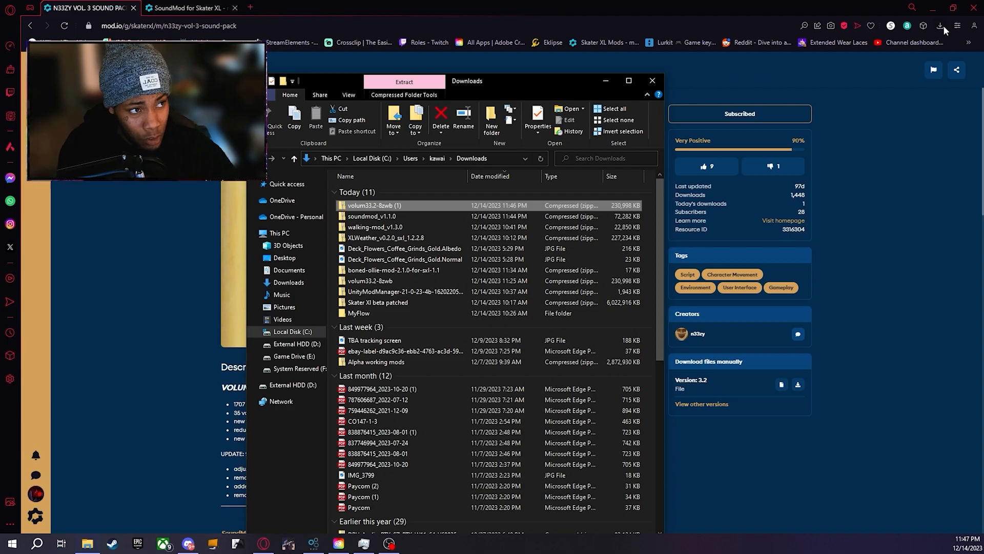
mouse_move(375, 205)
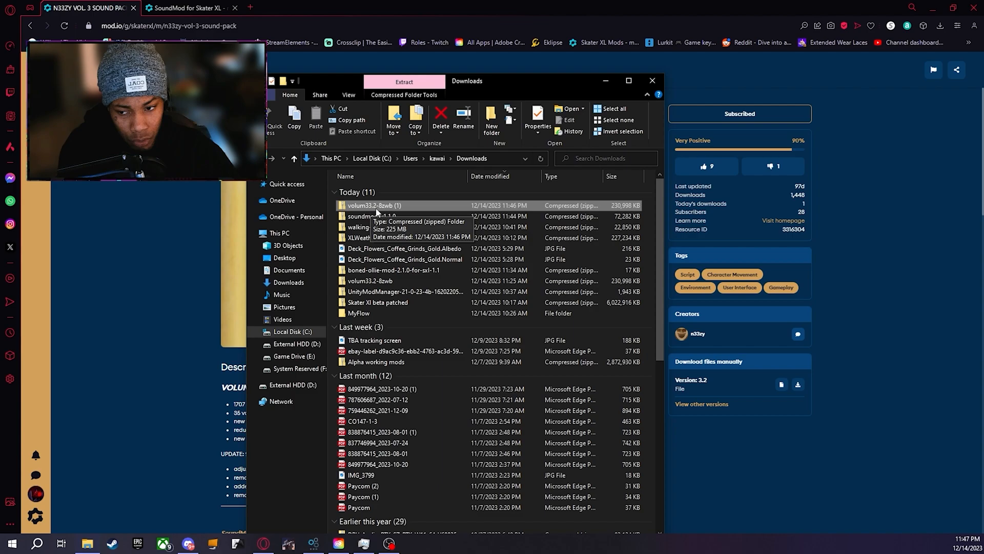
- Set 7-Zip to extract volum33.2-8zwb (1).zip to the Desktop
right_click(373, 205)
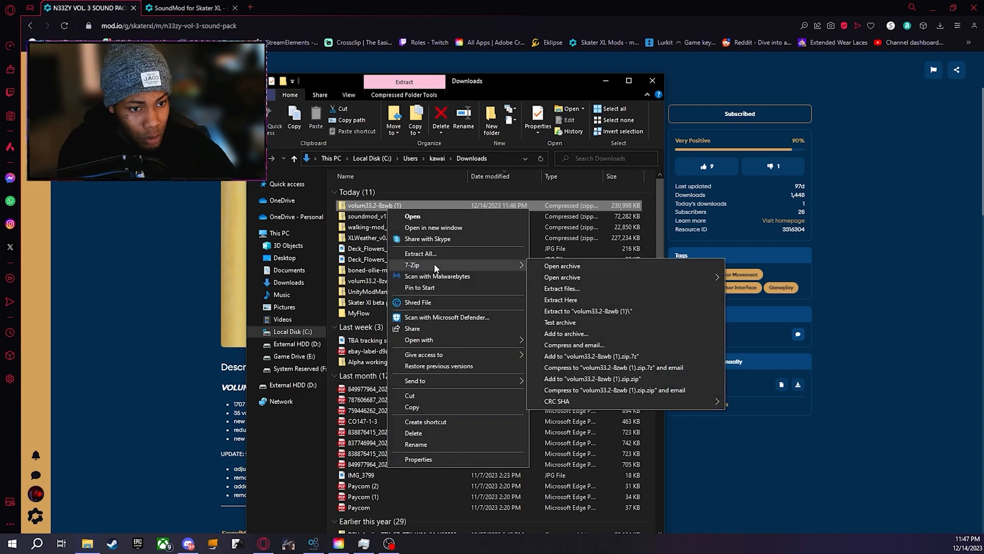
mouse_move(577, 294)
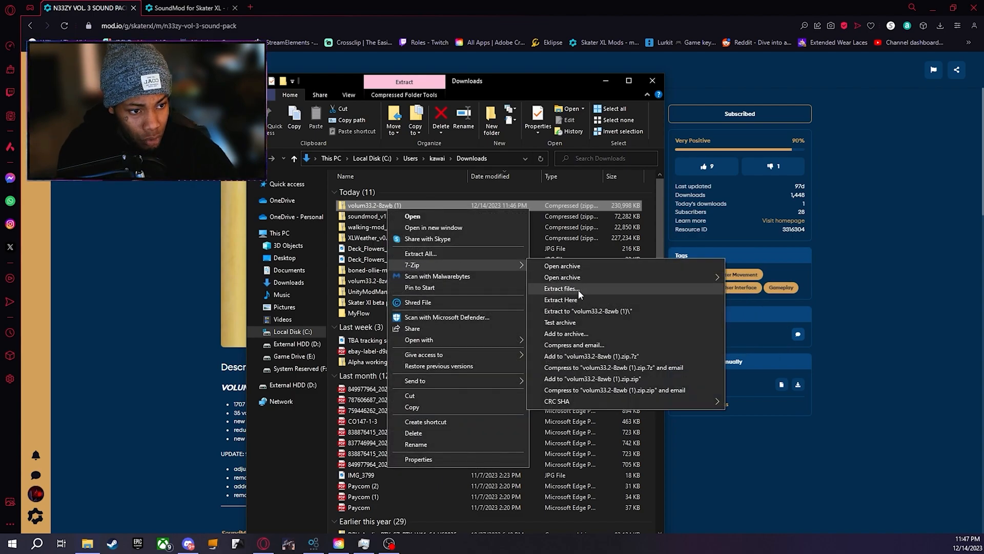
left_click(560, 288)
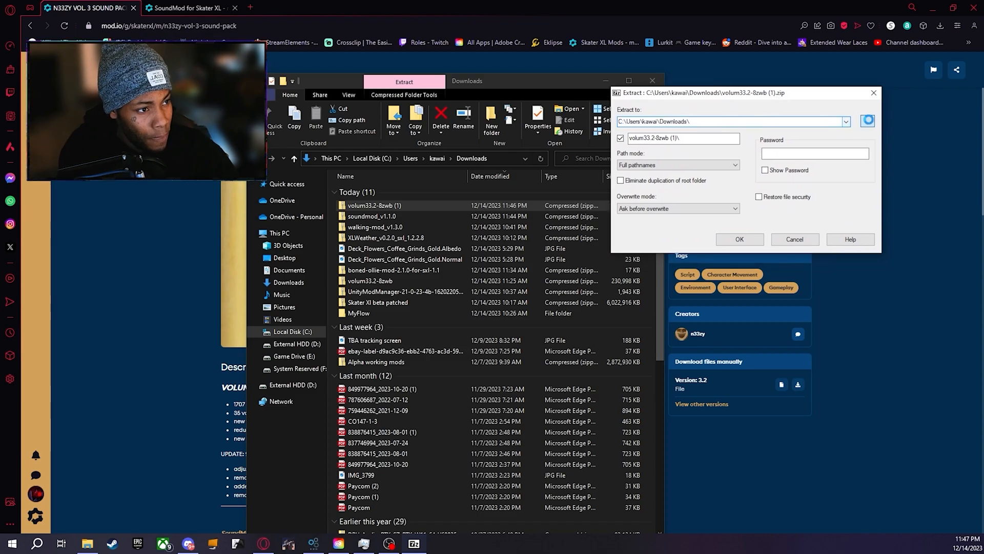
left_click(868, 121)
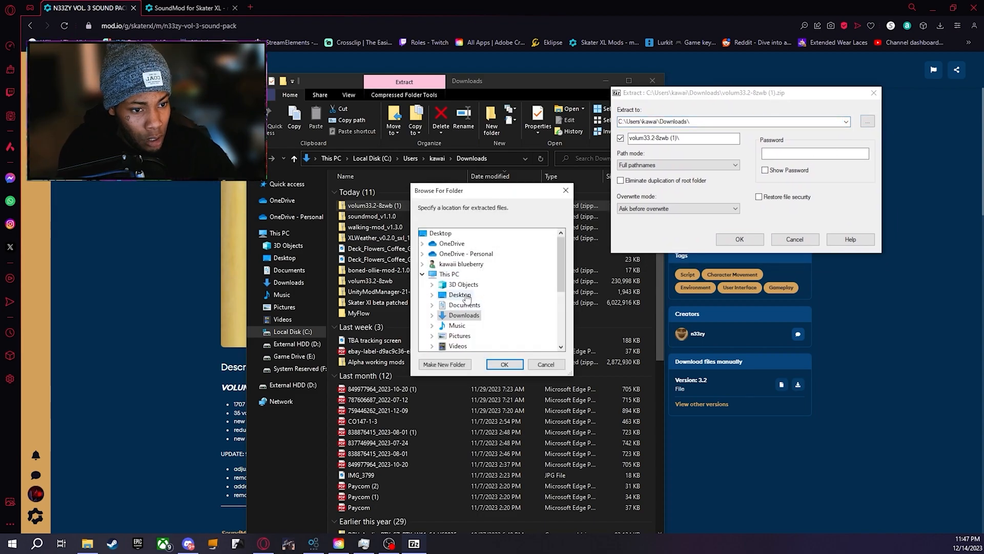
left_click(432, 294)
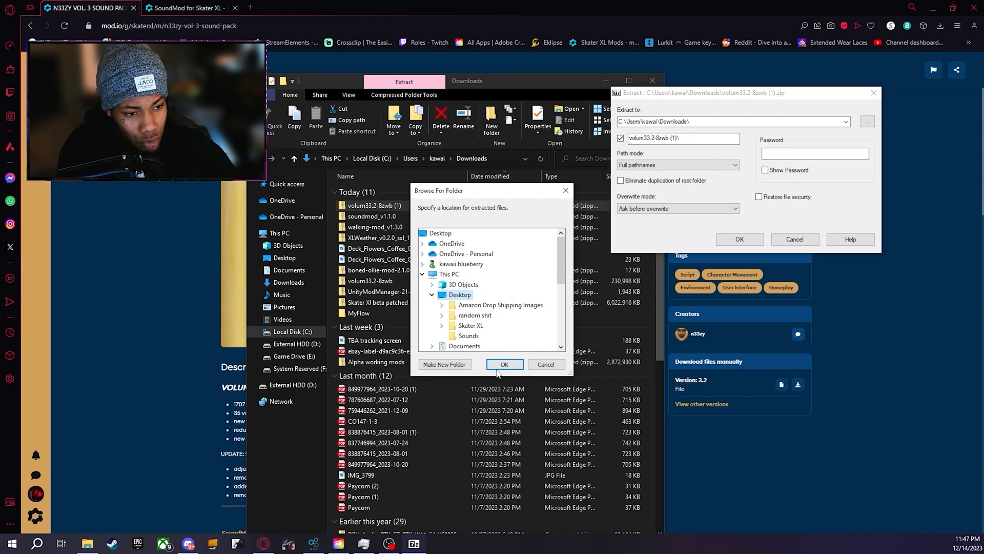
left_click(504, 364)
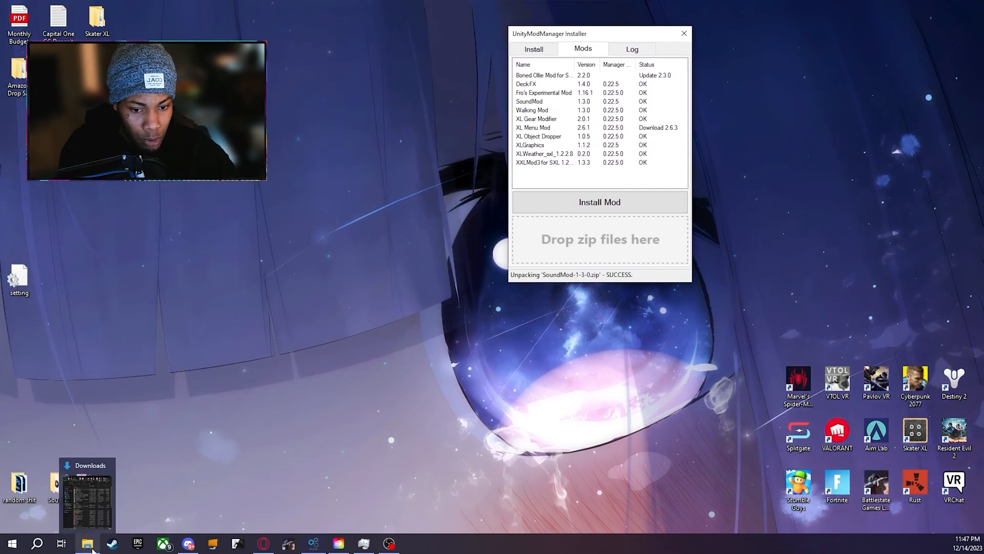
- Navigate from Game Drive (E:) into SteamLibrary's steamapps folder
left_click(88, 543)
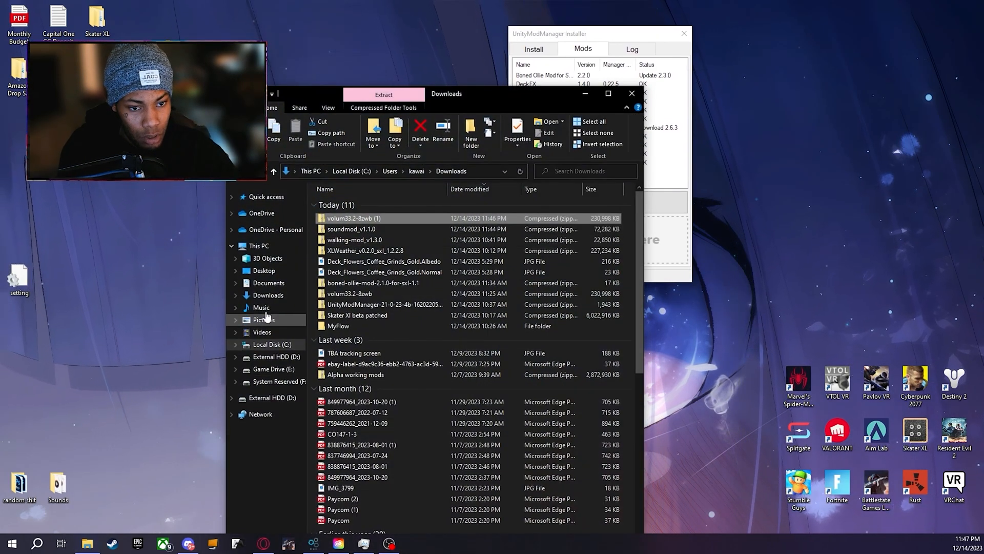
left_click(275, 368)
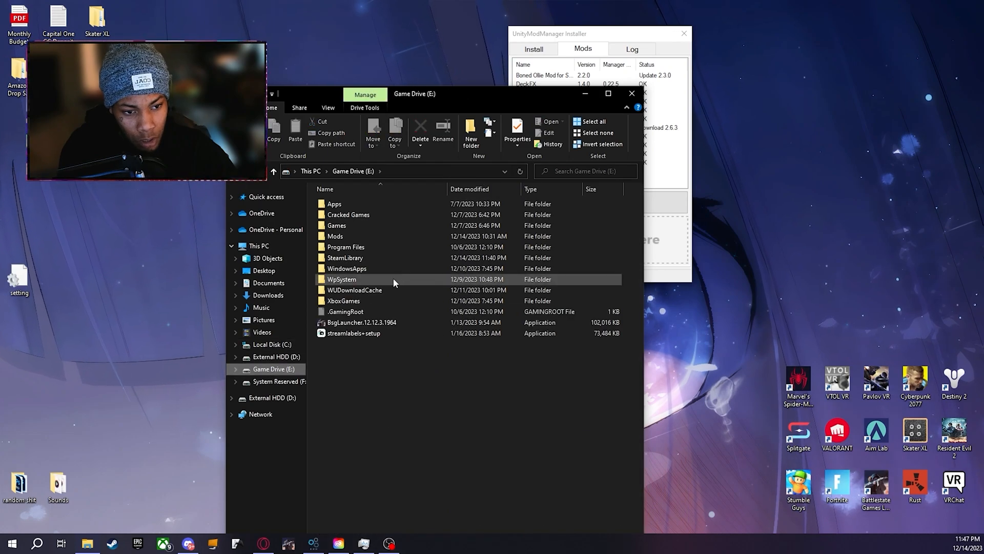
left_click(345, 257)
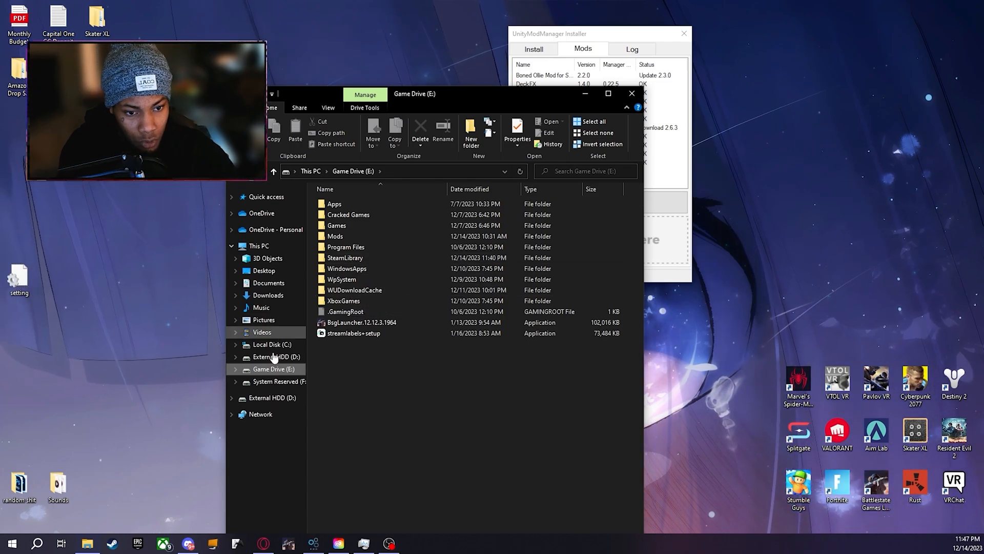
double_click(344, 257)
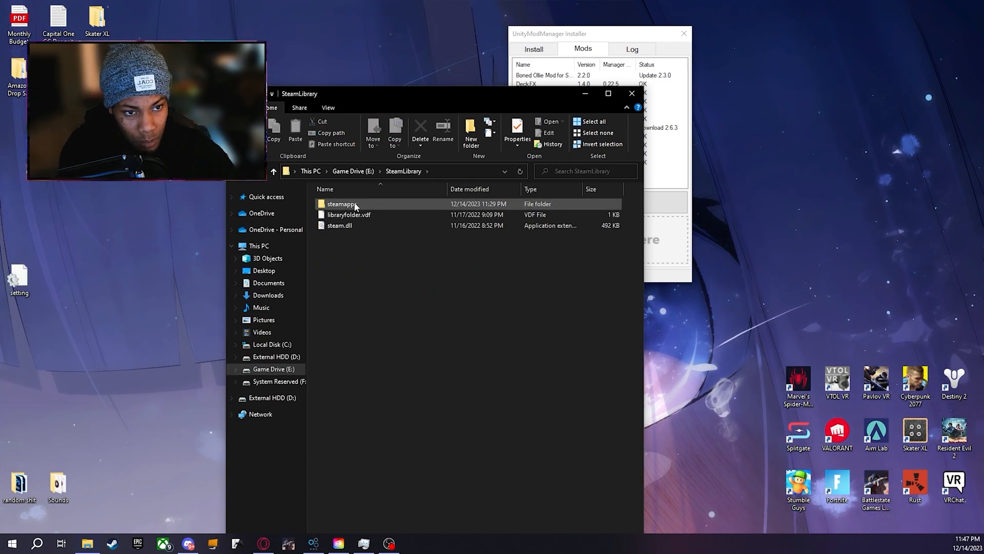
double_click(343, 203)
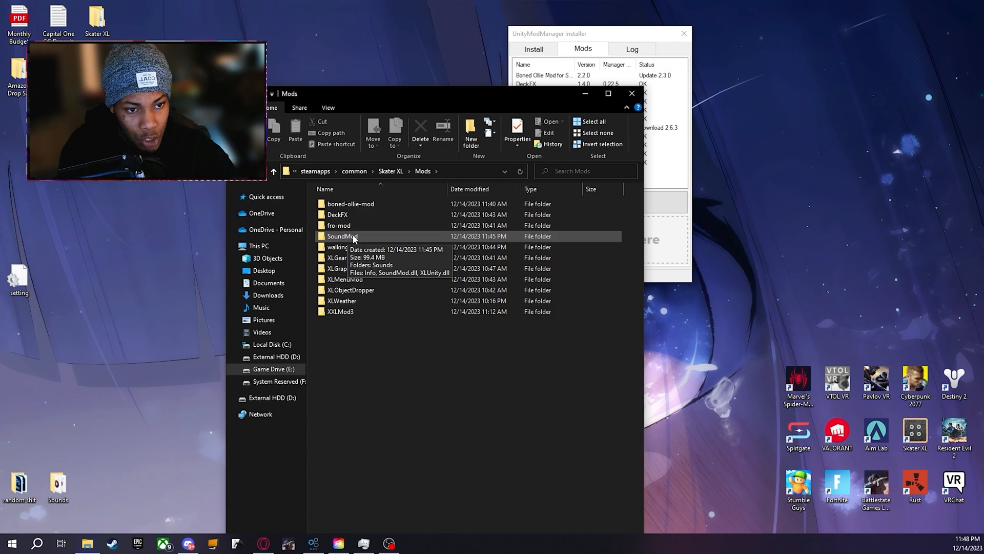
mouse_move(344, 247)
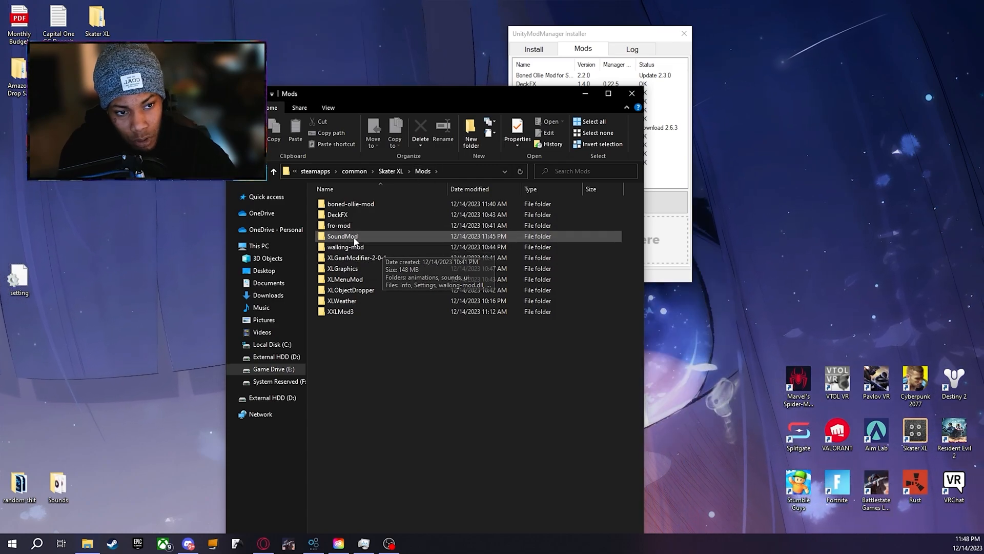
- Reach Skater XL's SoundMod folder and check its Sounds folder contents
double_click(342, 236)
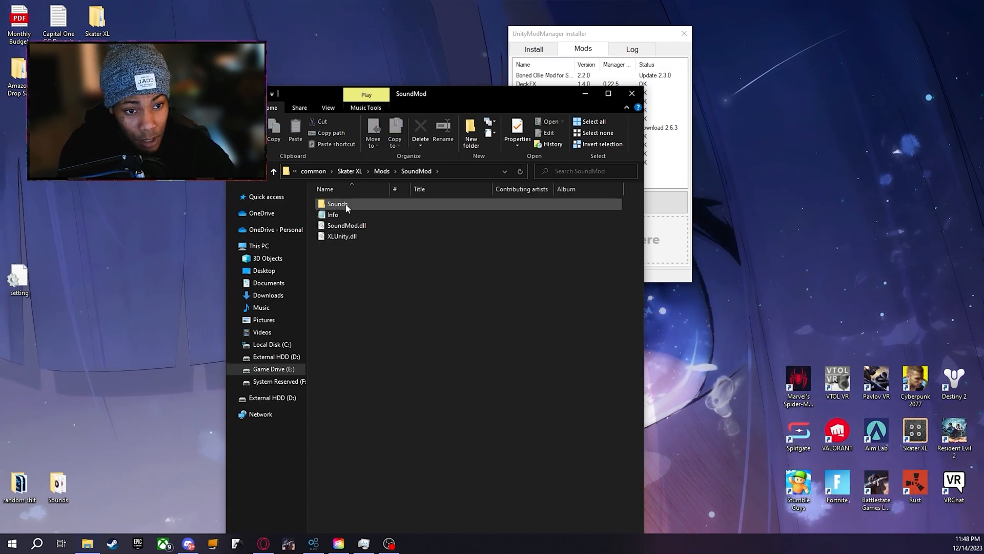
mouse_move(337, 203)
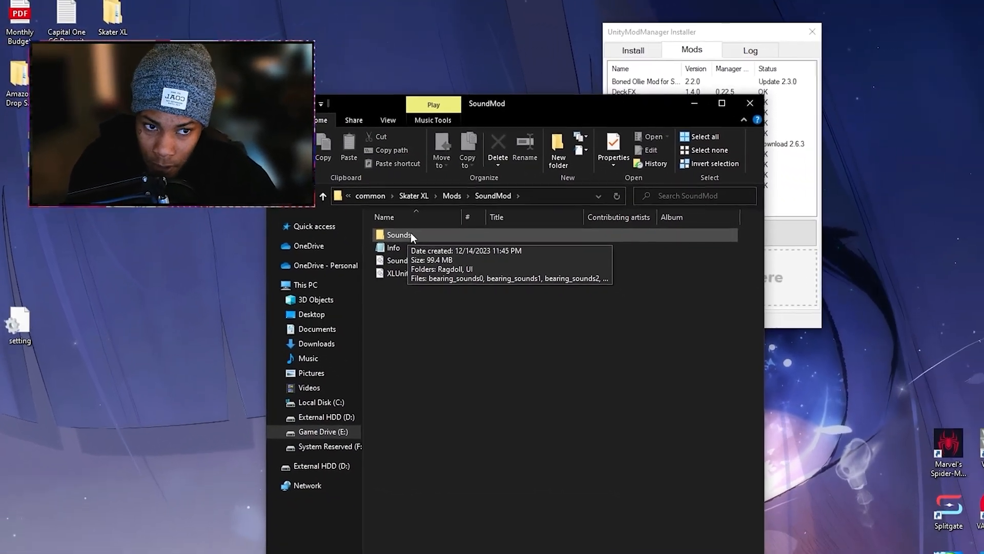
double_click(399, 234)
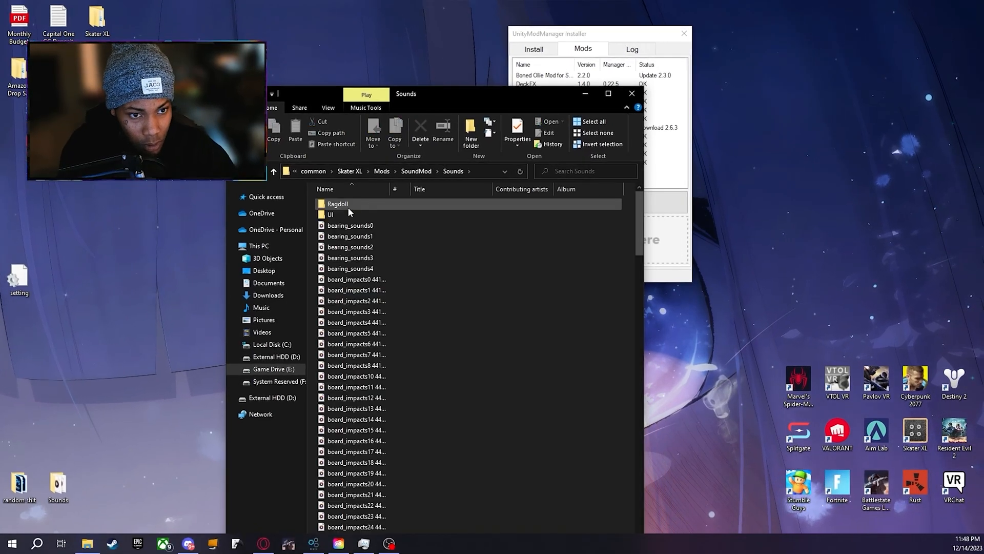
scroll("down", 3)
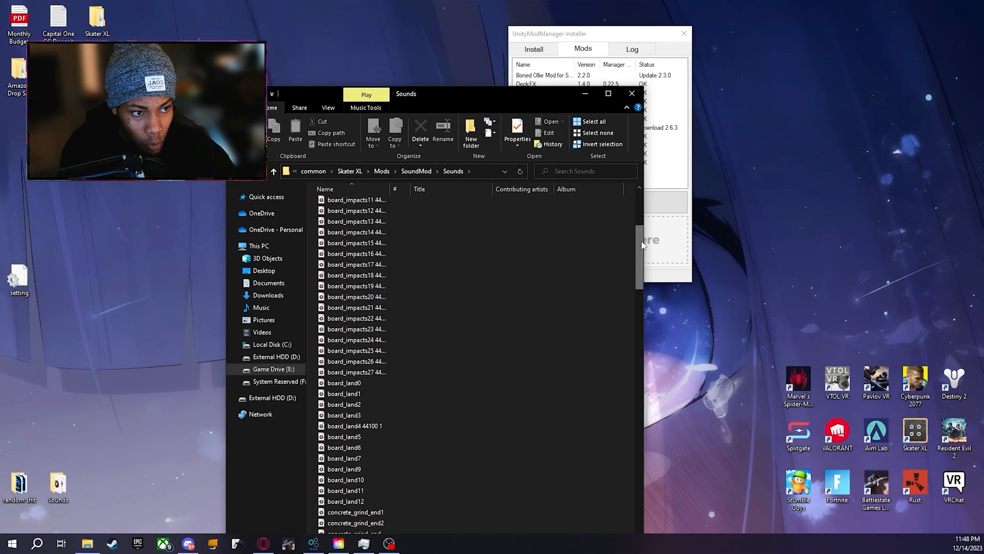
left_click(274, 171)
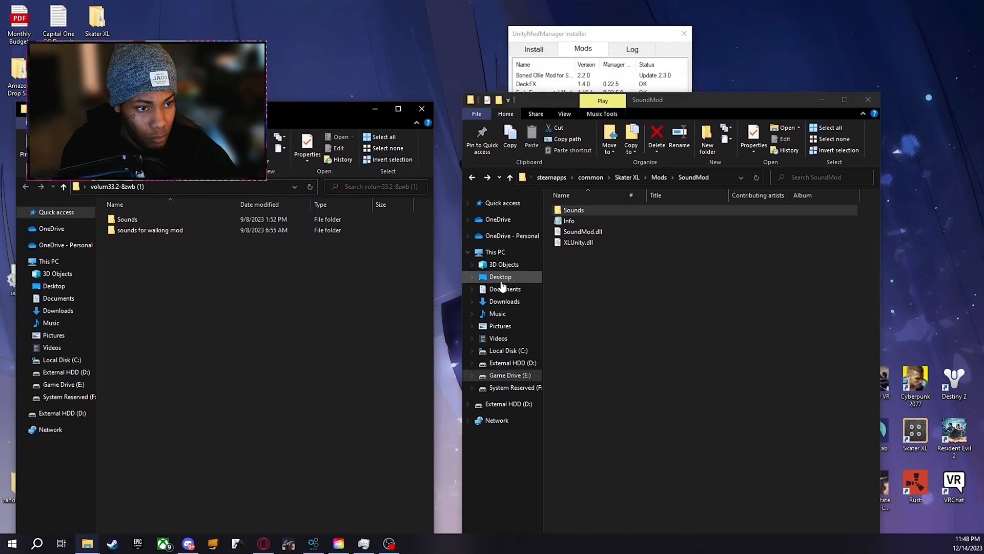
- Copy all files from the pack's Sounds folder into SoundMod\Sounds
double_click(127, 219)
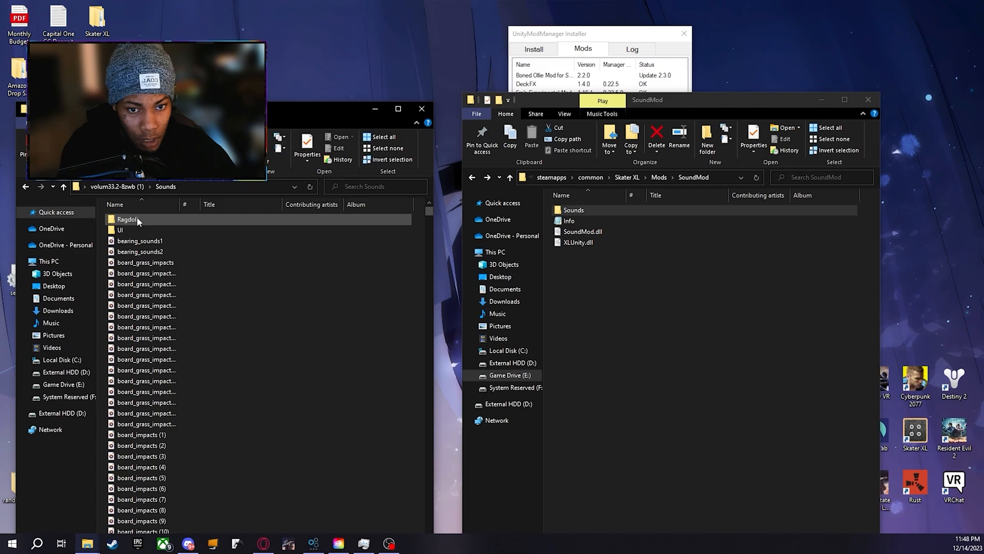
left_click(144, 261)
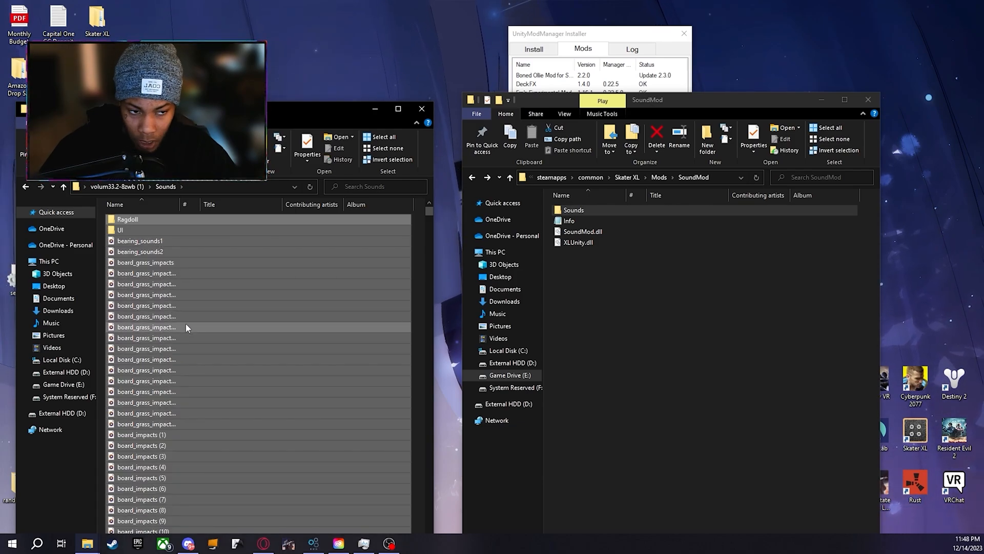
double_click(573, 209)
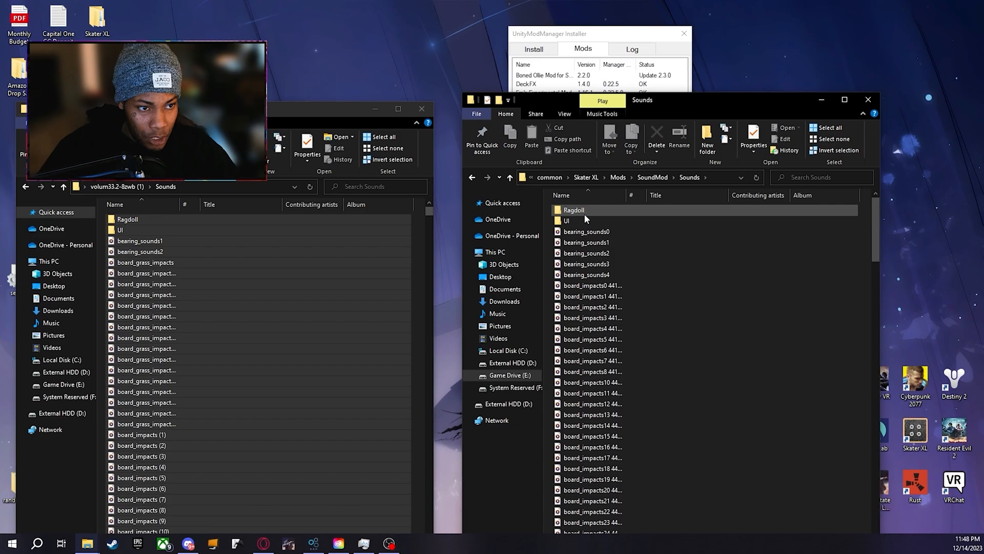
left_click(147, 316)
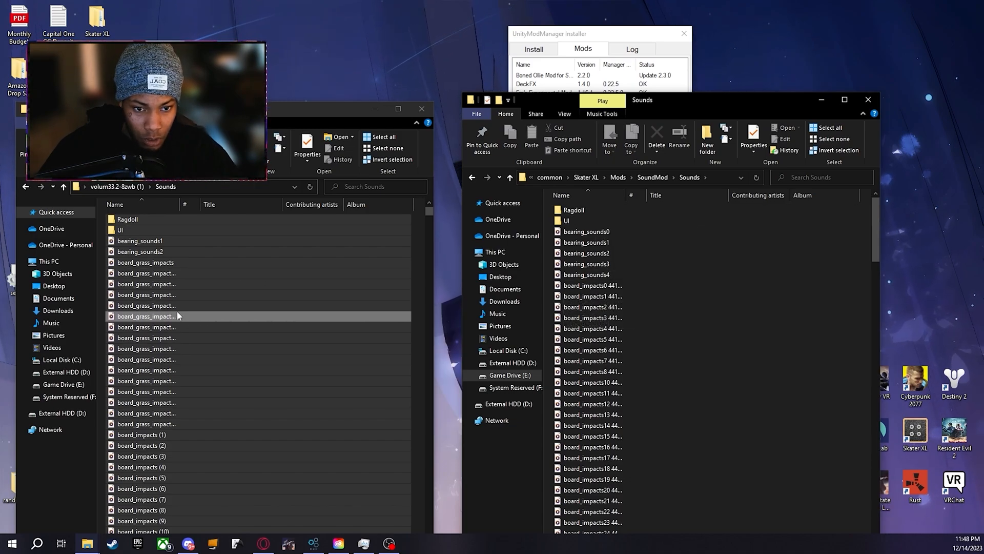
left_click(593, 285)
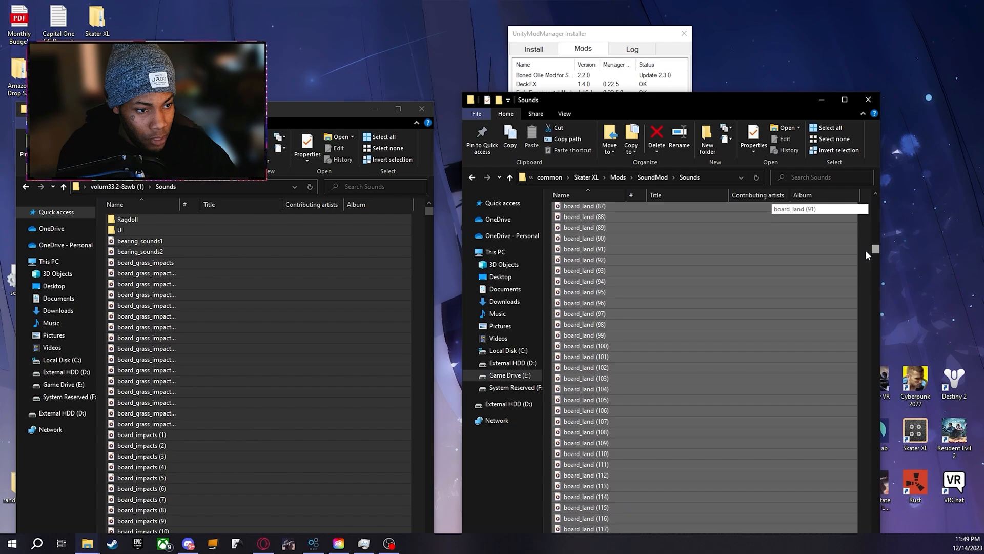
scroll("down", 3)
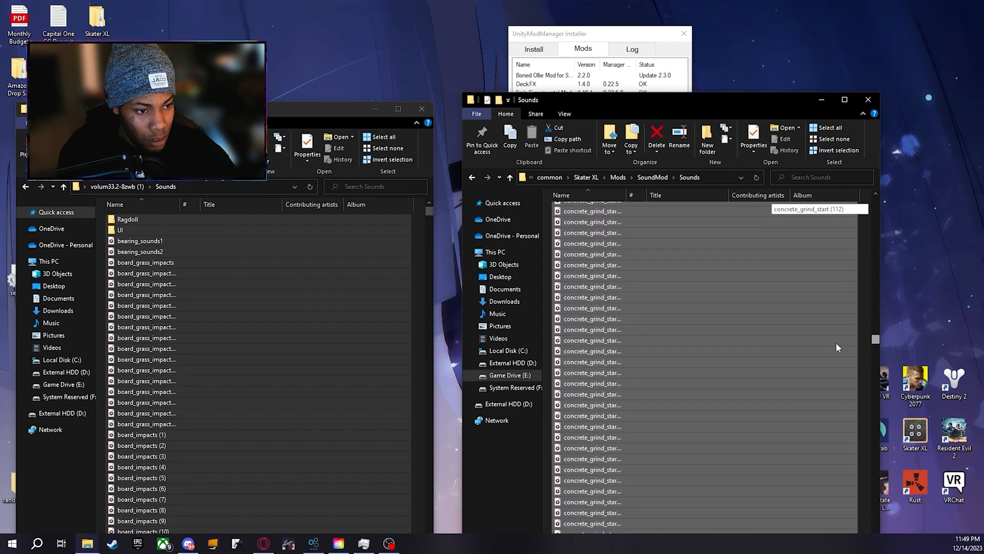
scroll("down", 3)
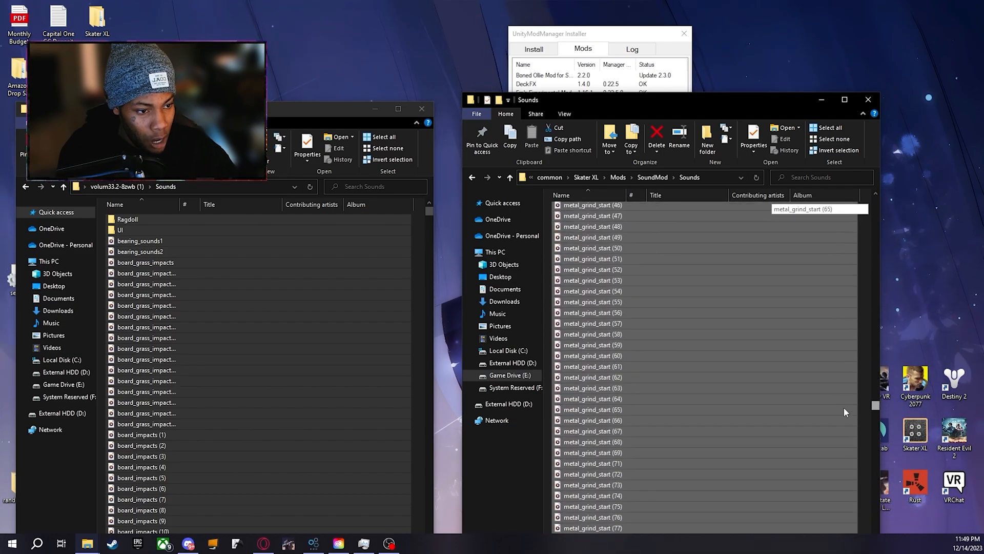